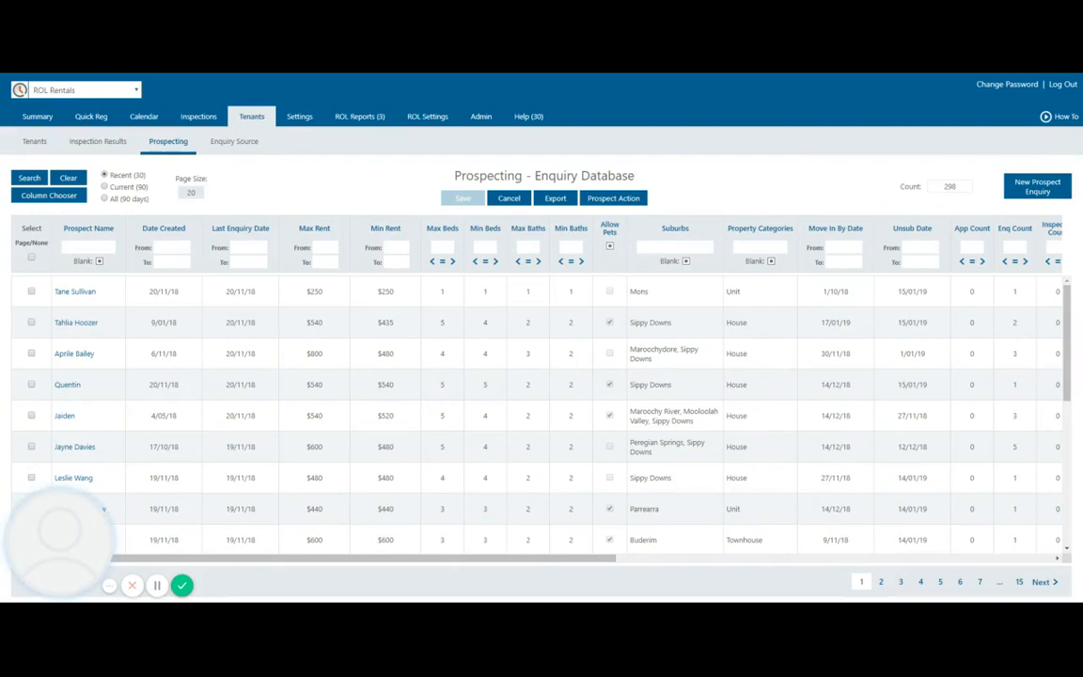
mouse_move(696, 177)
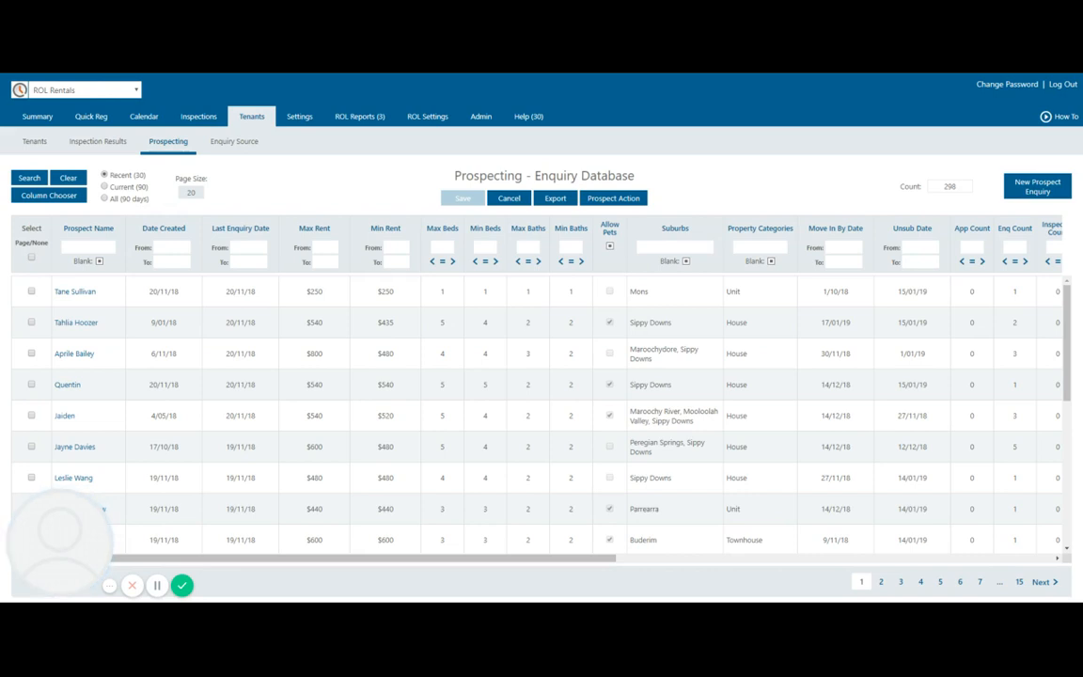
mouse_move(700, 179)
text(400)
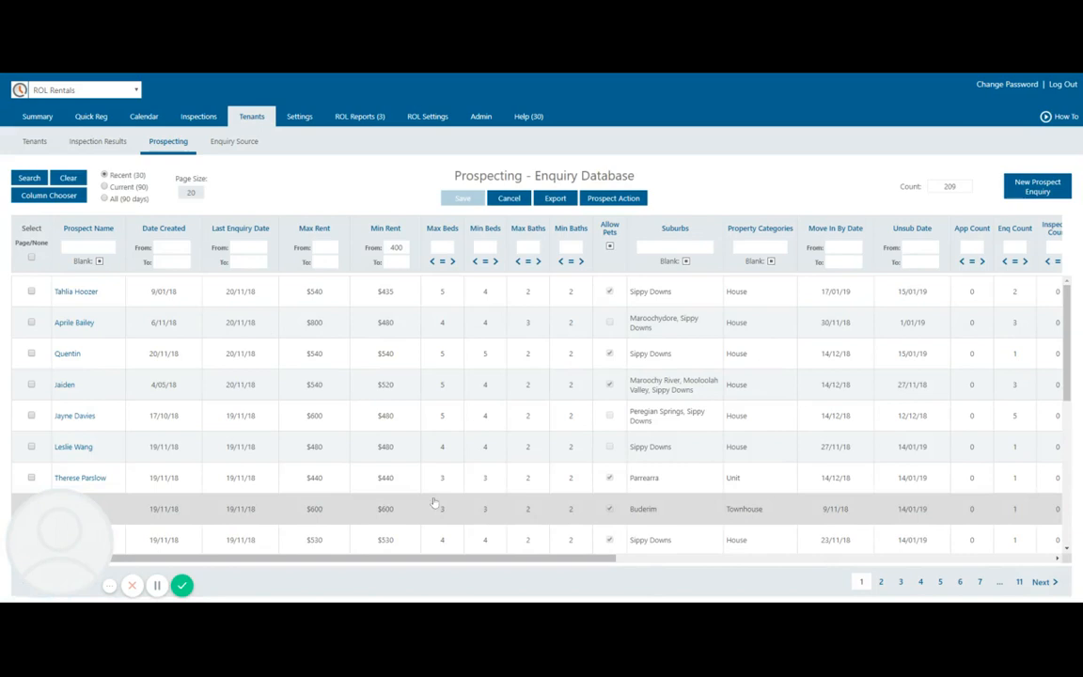
Scroll through the Birtinya prospects filtered at minimum rent 400 (38 results)
scroll(down, 3)
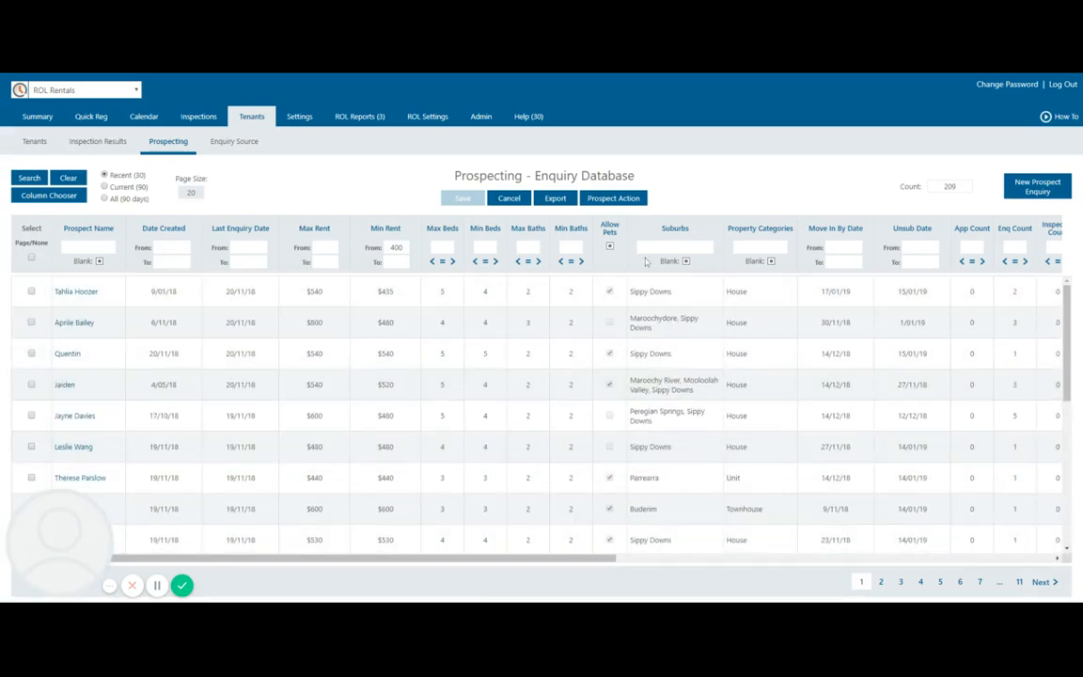
mouse_move(686, 328)
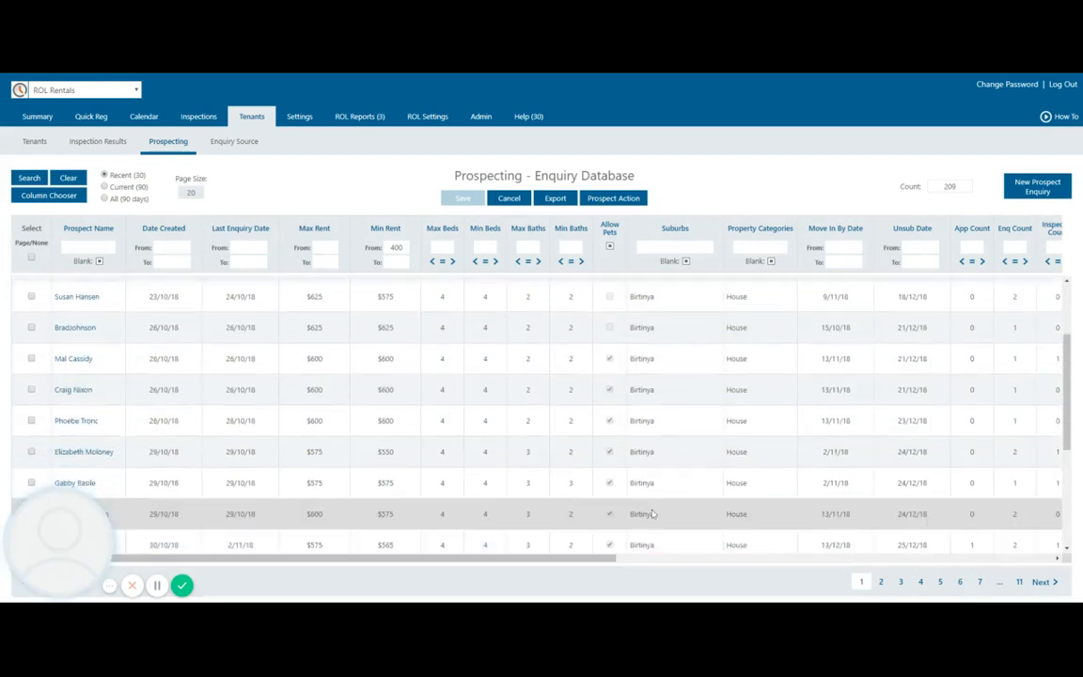
scroll(up, 3)
text(Birtinya)
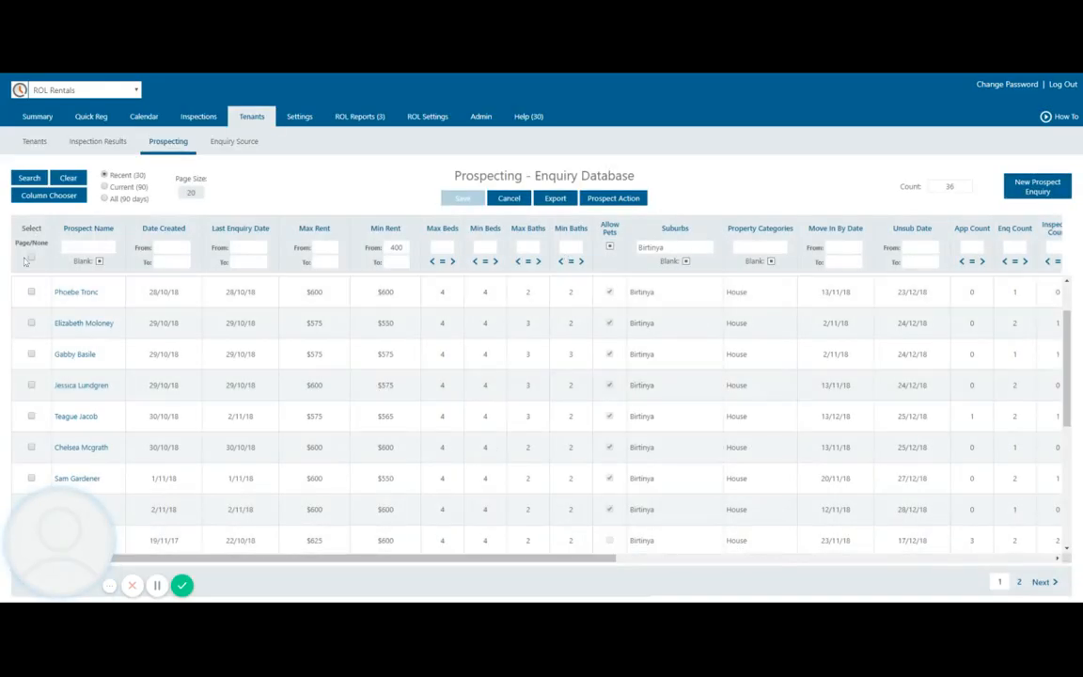
Select every filtered prospect, start Contact selected Prospects, and keep SMS with Email turned off
click(30, 256)
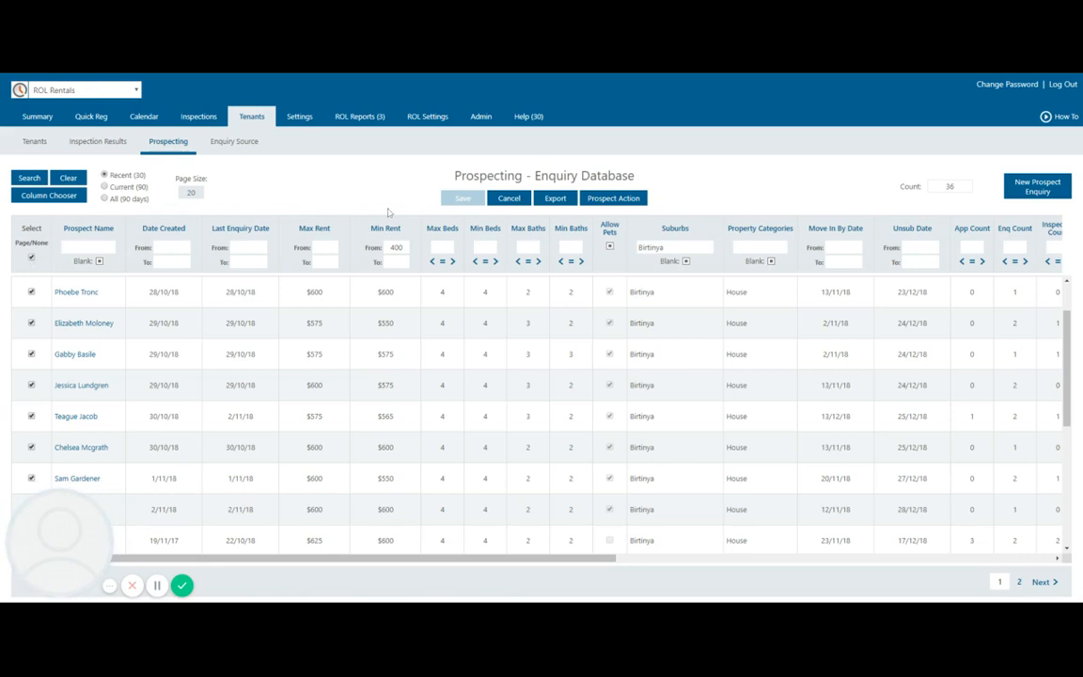
click(612, 198)
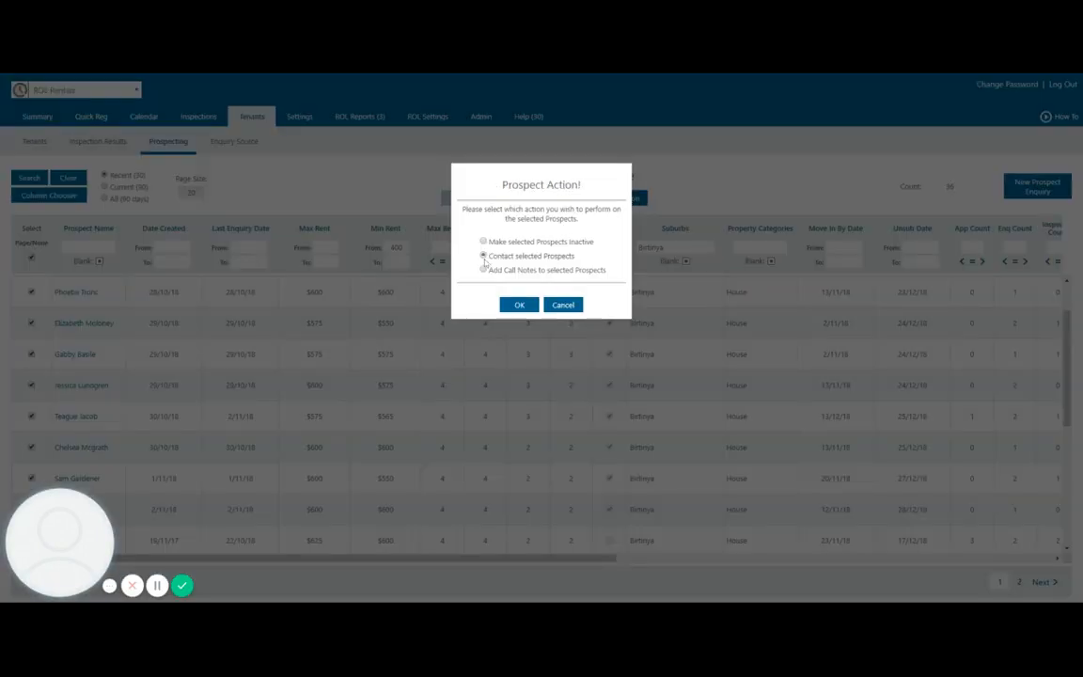
click(518, 305)
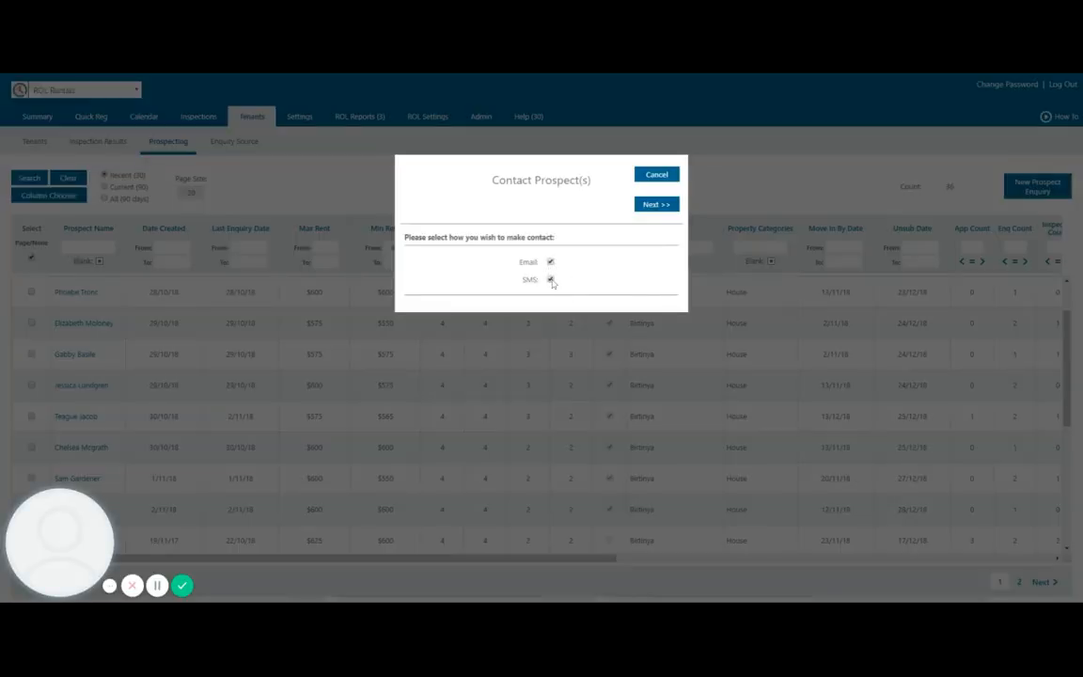
click(548, 262)
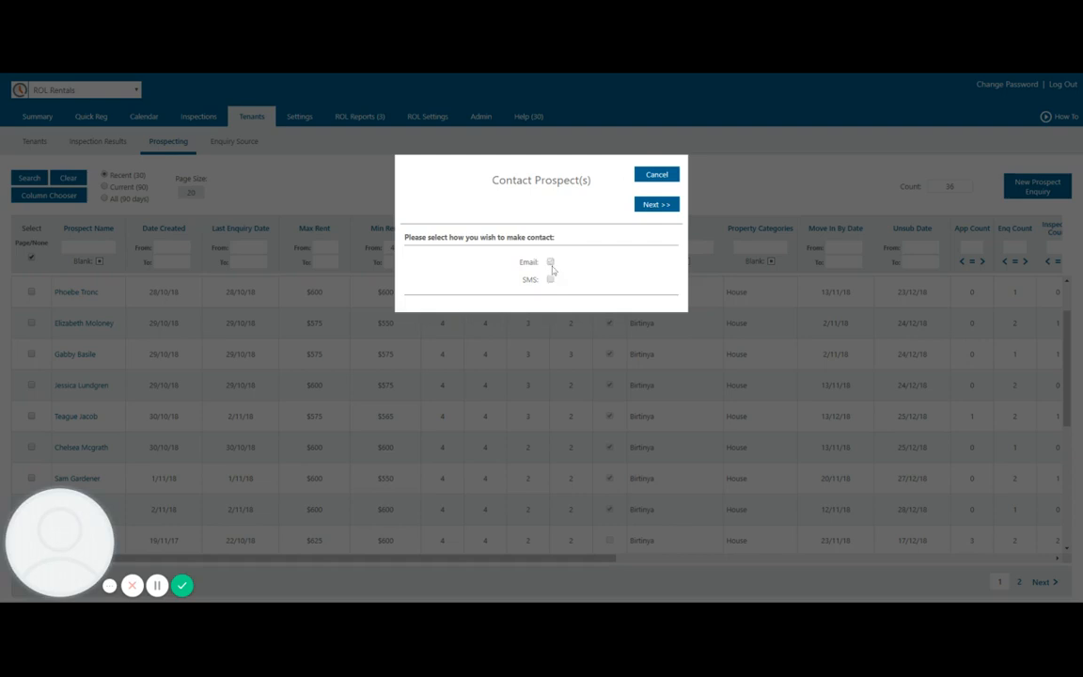
click(551, 278)
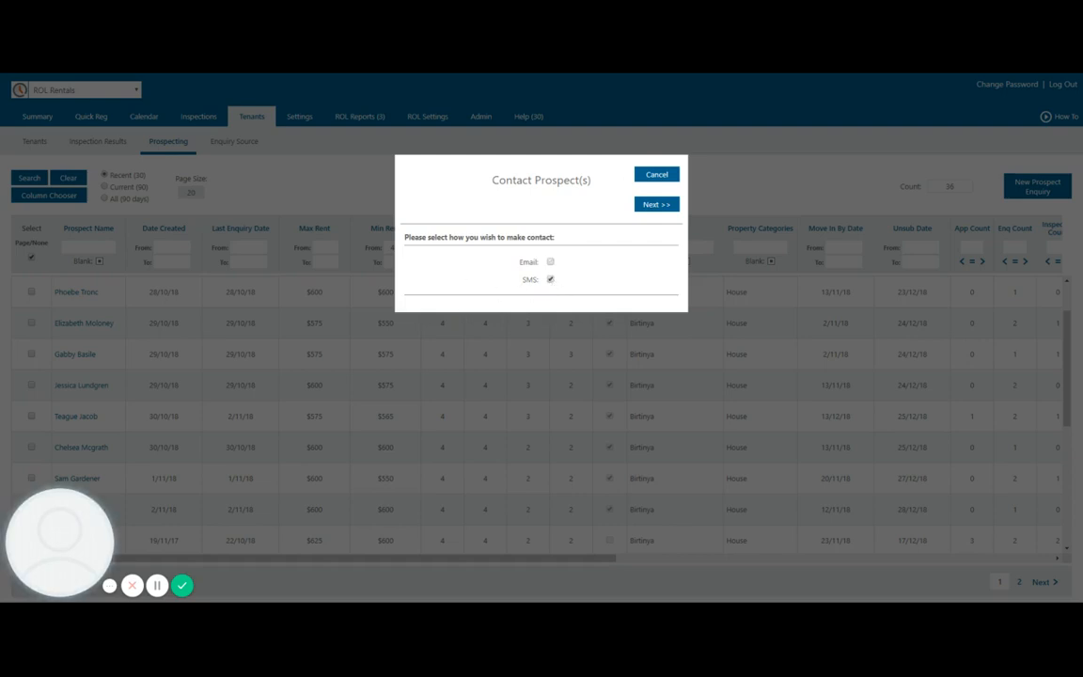
mouse_move(631, 229)
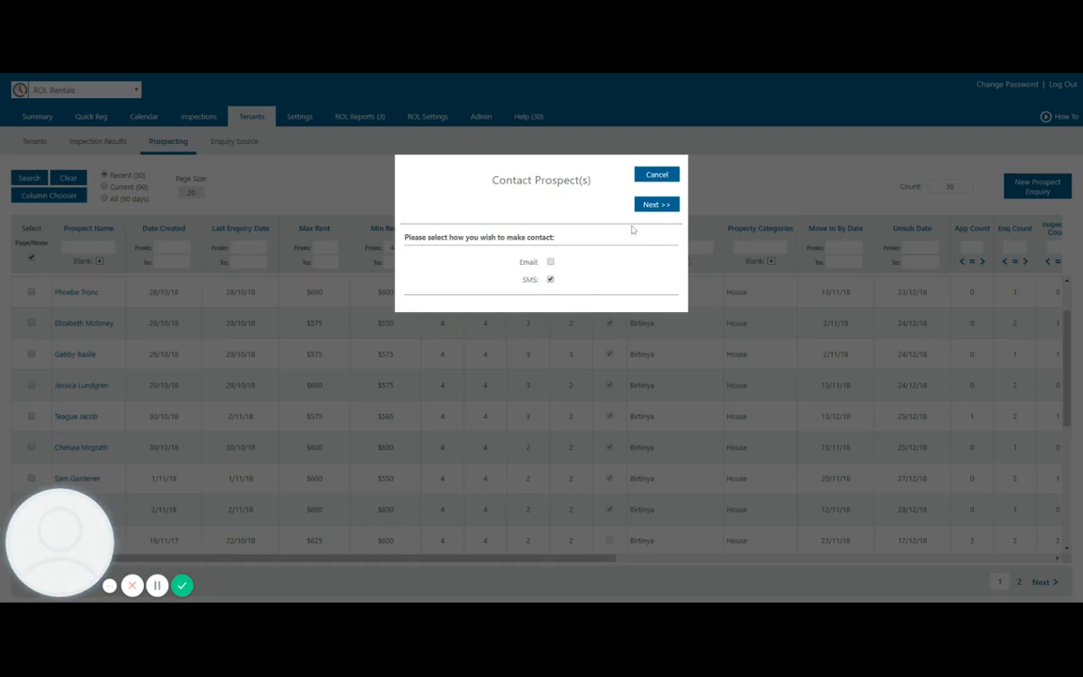
Review the SMS draft to the selected prospects, then cancel back to the enquiry list
click(654, 203)
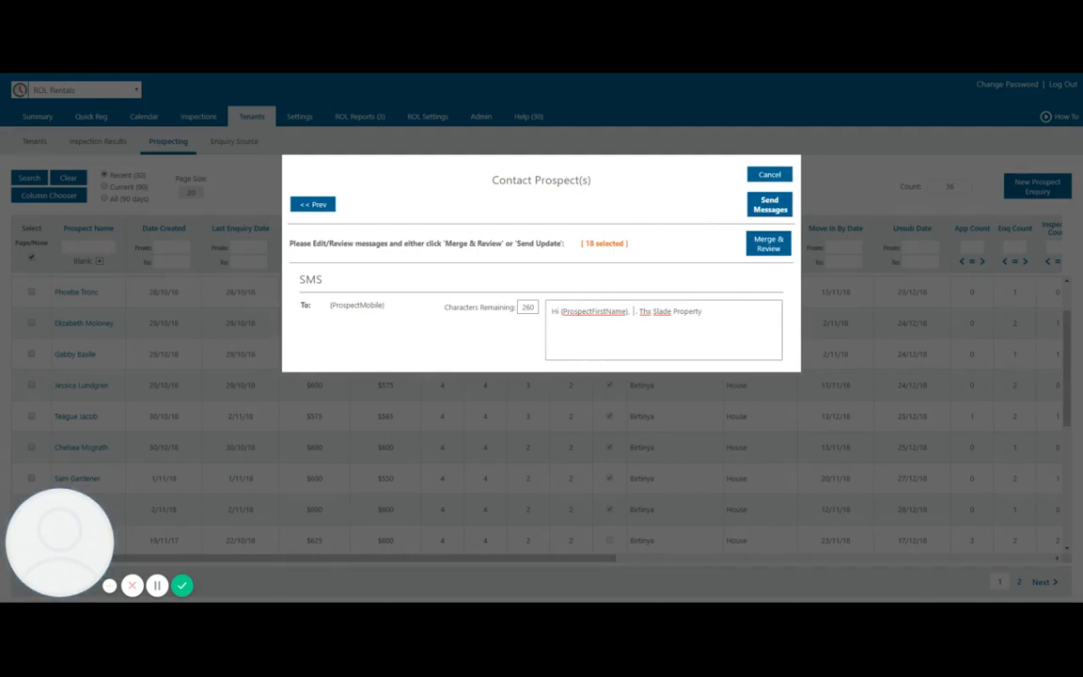
click(769, 173)
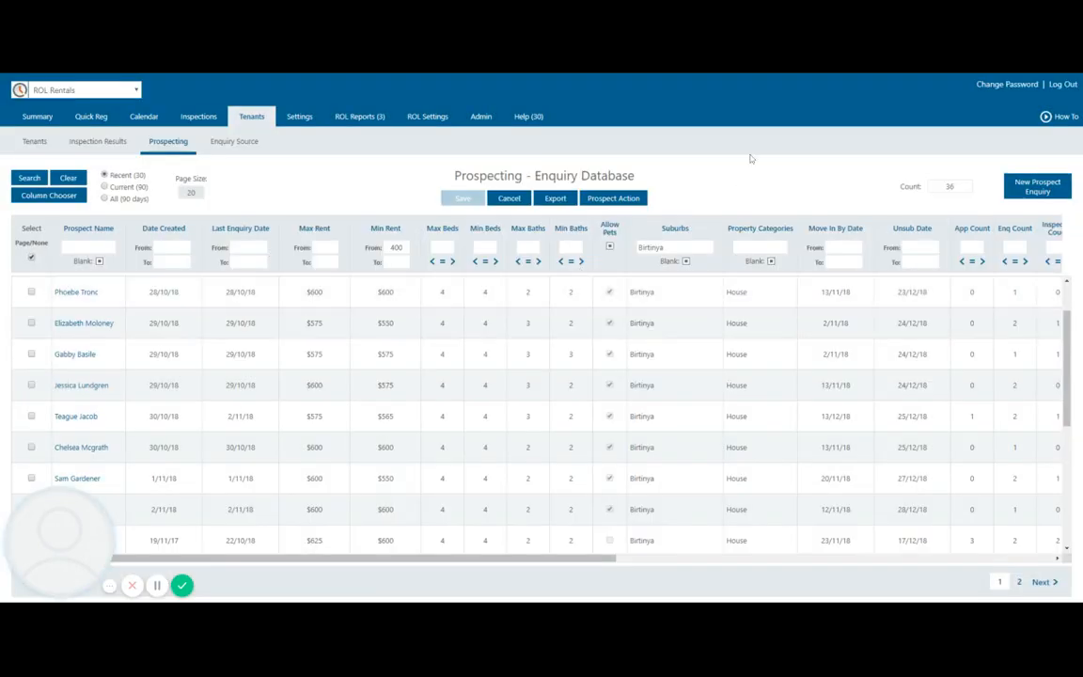
mouse_move(713, 175)
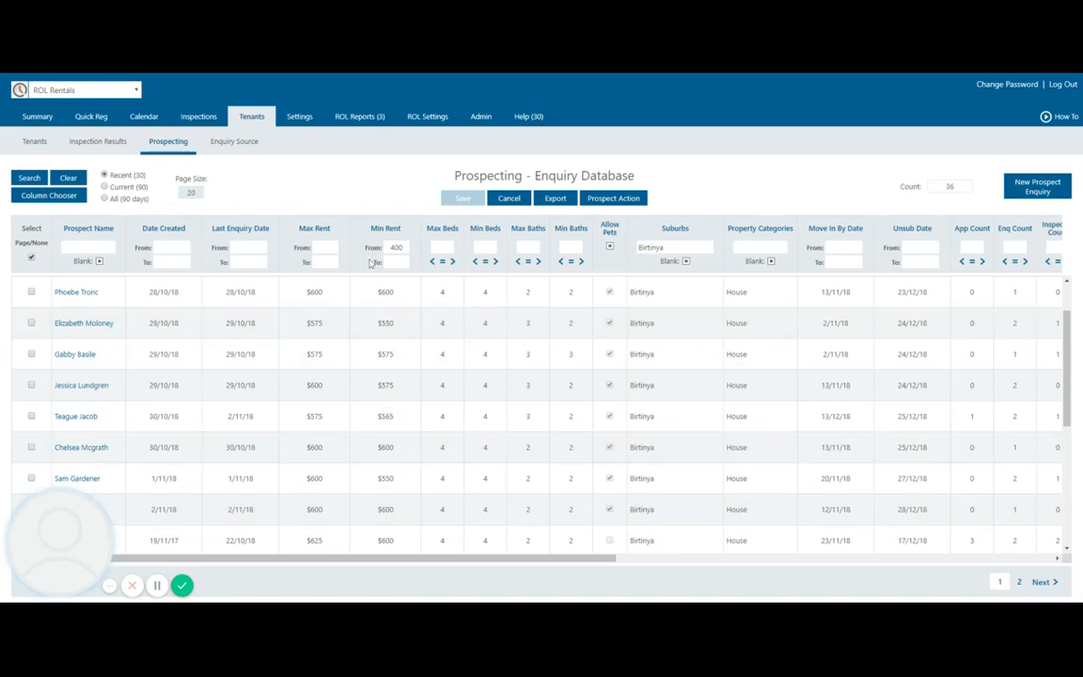
mouse_move(812, 222)
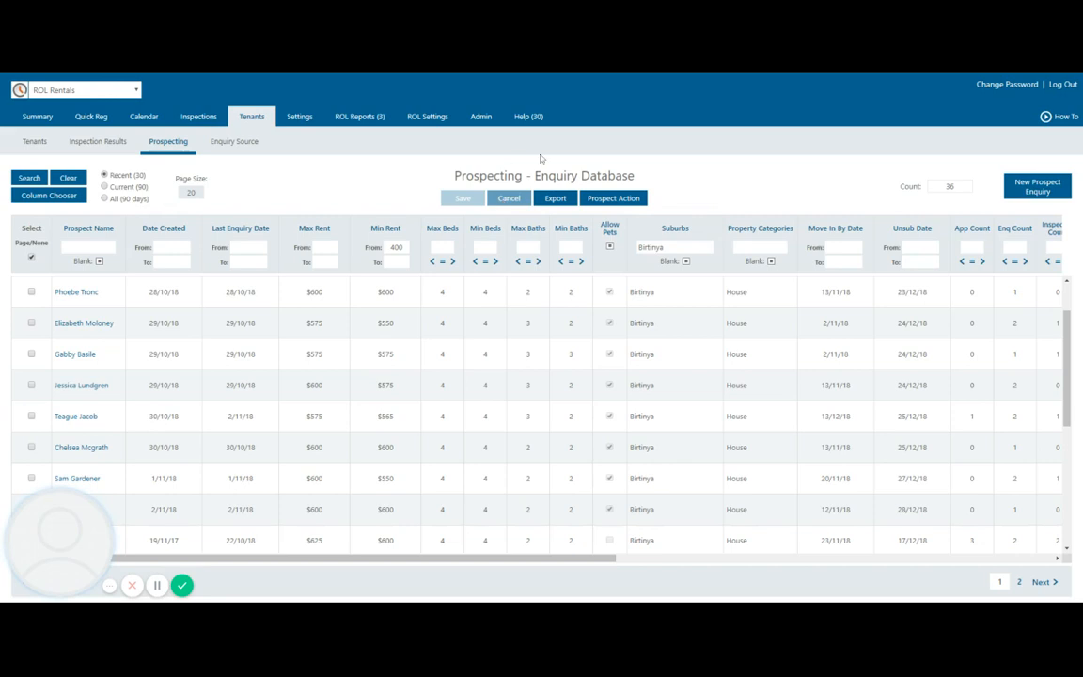
mouse_move(356, 167)
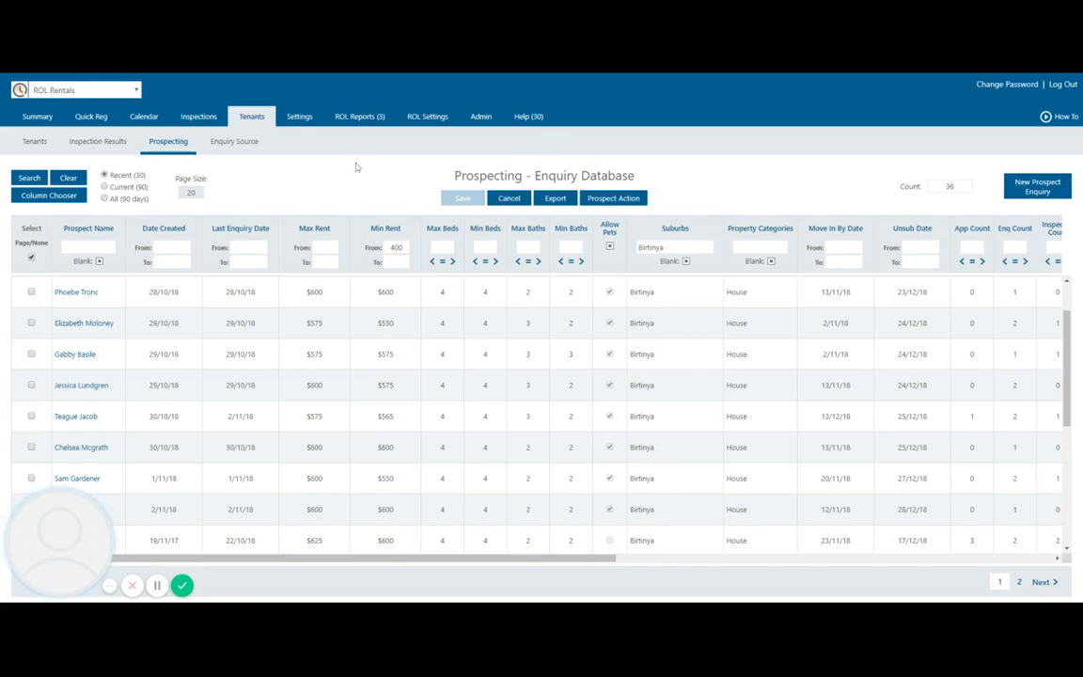